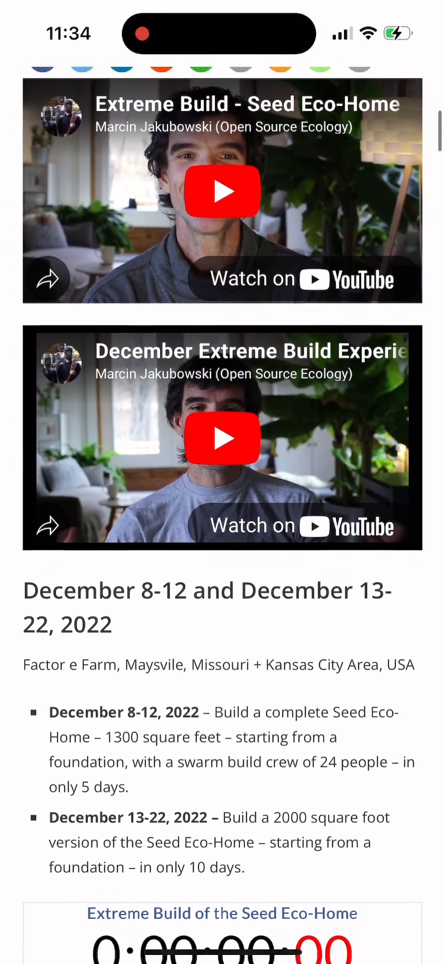
Read down past the videos and house photo, then follow the link to the shed plans PDF
{"action": "scroll", "scroll_direction": "down", "scroll_amount": 3}
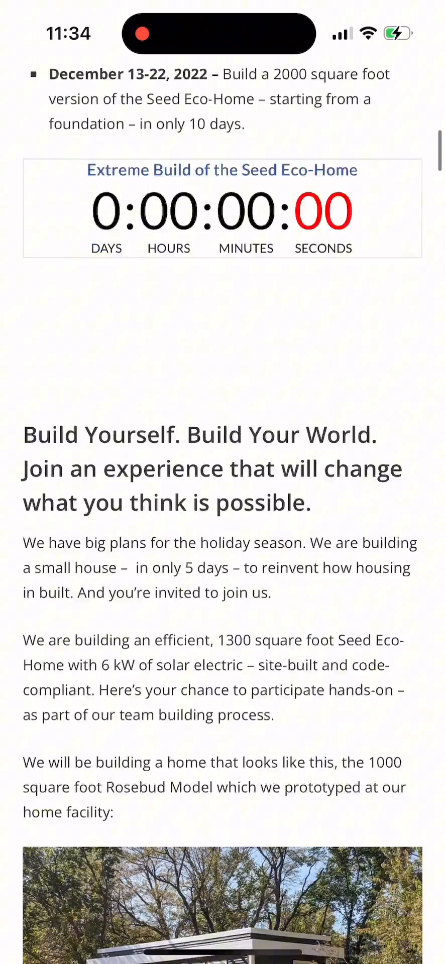
{"action": "scroll", "scroll_direction": "down", "scroll_amount": 3}
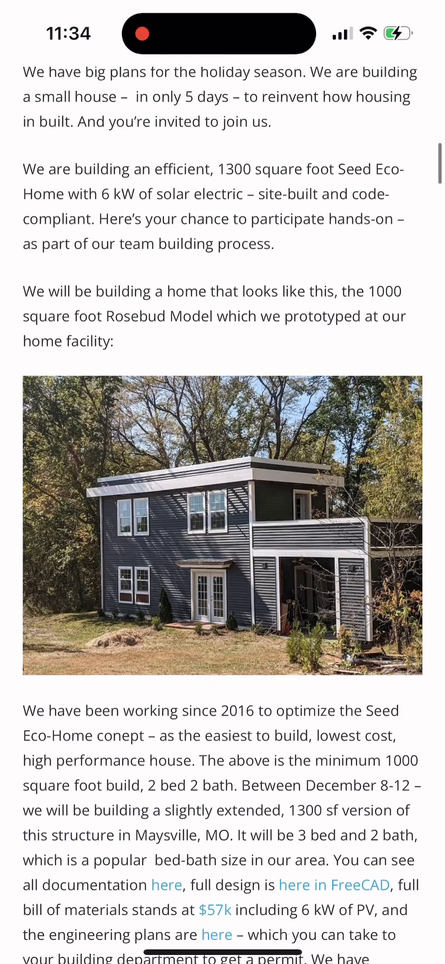
{"action": "scroll", "scroll_direction": "down", "scroll_amount": 3}
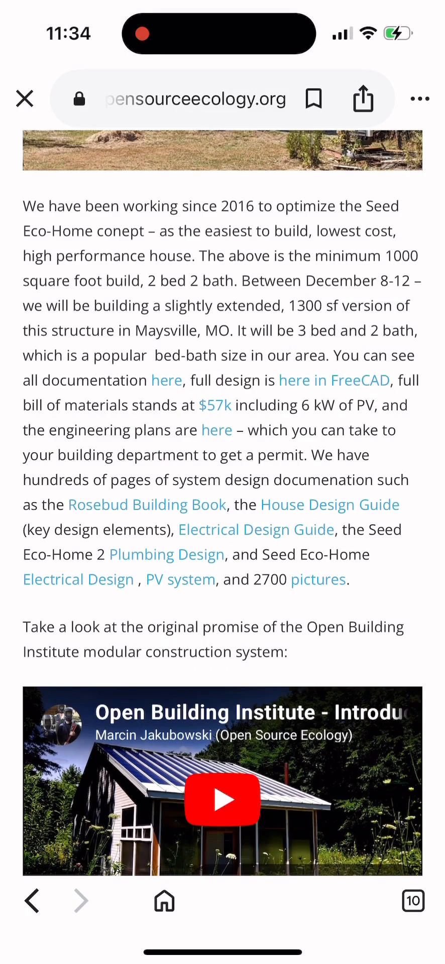
{"action": "double_click", "coordinate": [360, 380]}
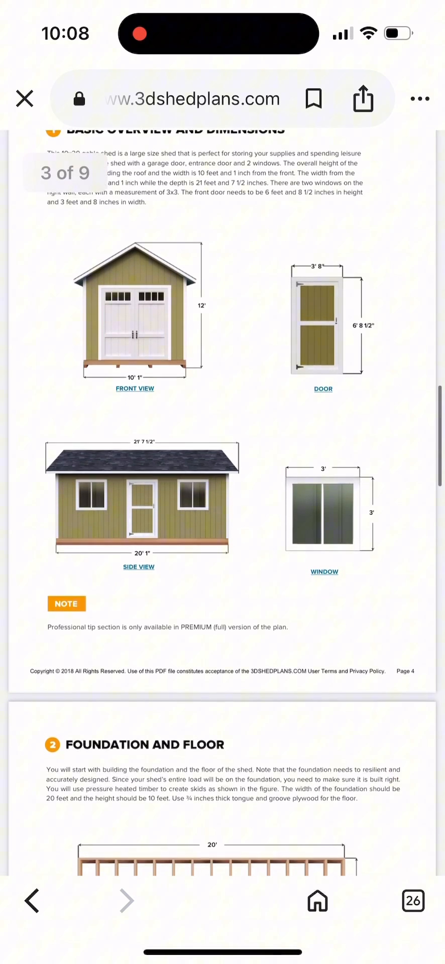
Page through the shed plan from Basic Overview and Dimensions, past Foundation and Floor, to Wall Structures
{"action": "scroll", "scroll_direction": "down", "scroll_amount": 3}
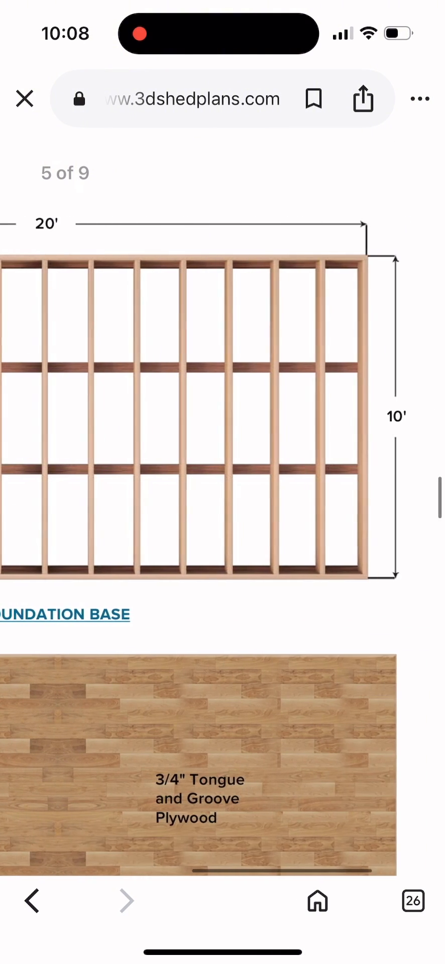
{"action": "scroll", "scroll_direction": "down", "scroll_amount": 3}
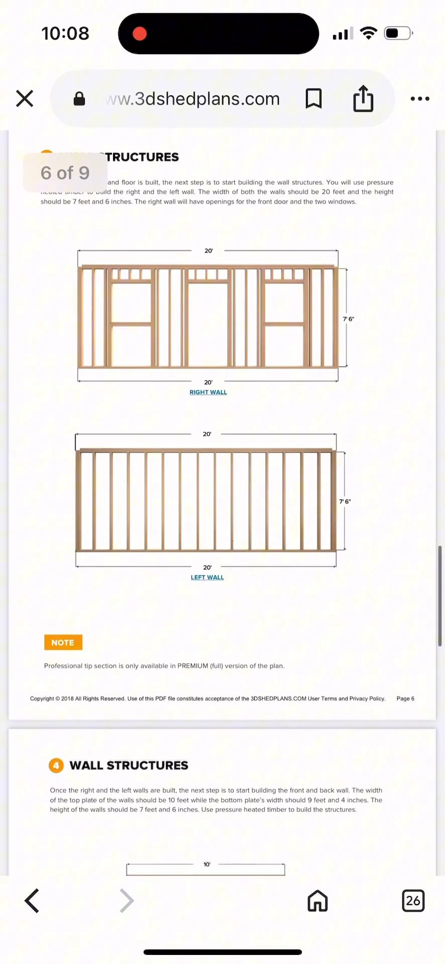
{"action": "scroll", "scroll_direction": "down", "scroll_amount": 3}
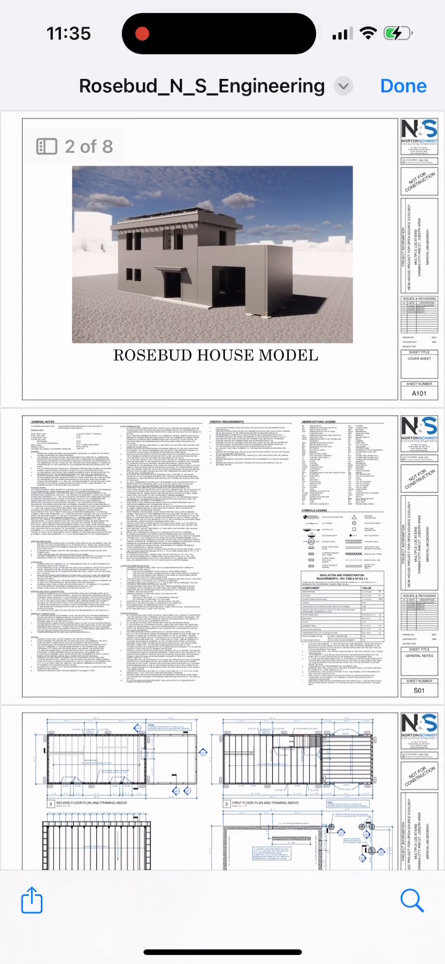
Scroll through the Rosebud engineering sheets and return to the Seed Eco-Home Rosebud Model page
{"action": "scroll", "scroll_direction": "down", "scroll_amount": 3}
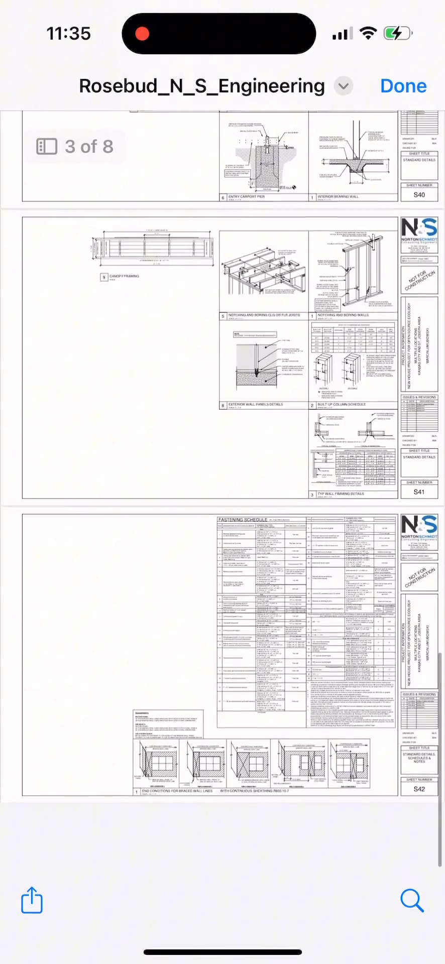
{"action": "scroll", "scroll_direction": "down", "scroll_amount": 3}
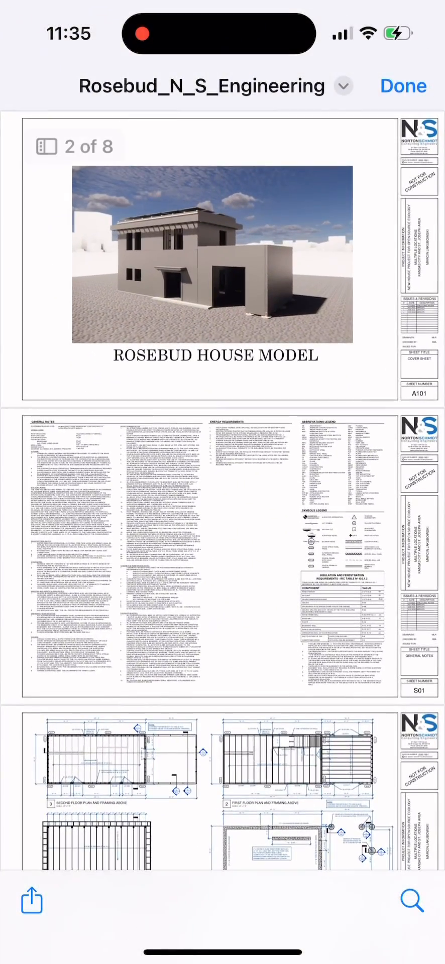
{"action": "scroll", "scroll_direction": "down", "scroll_amount": 3}
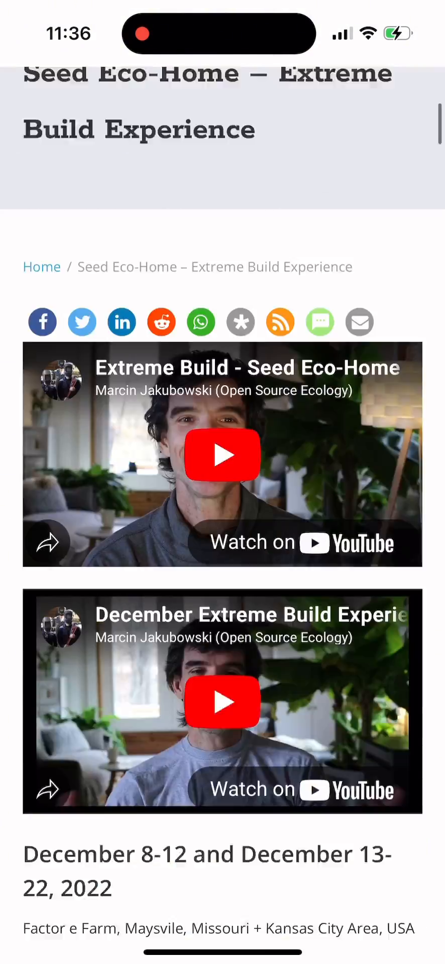
{"action": "scroll", "scroll_direction": "down", "scroll_amount": 3}
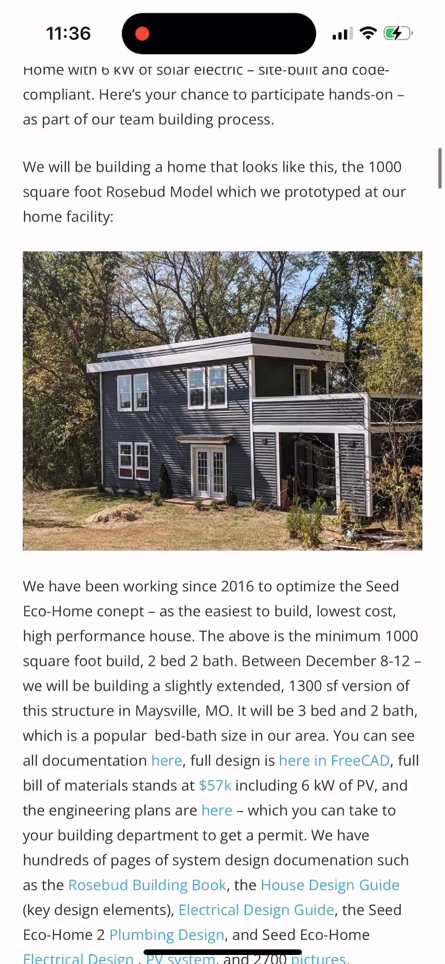